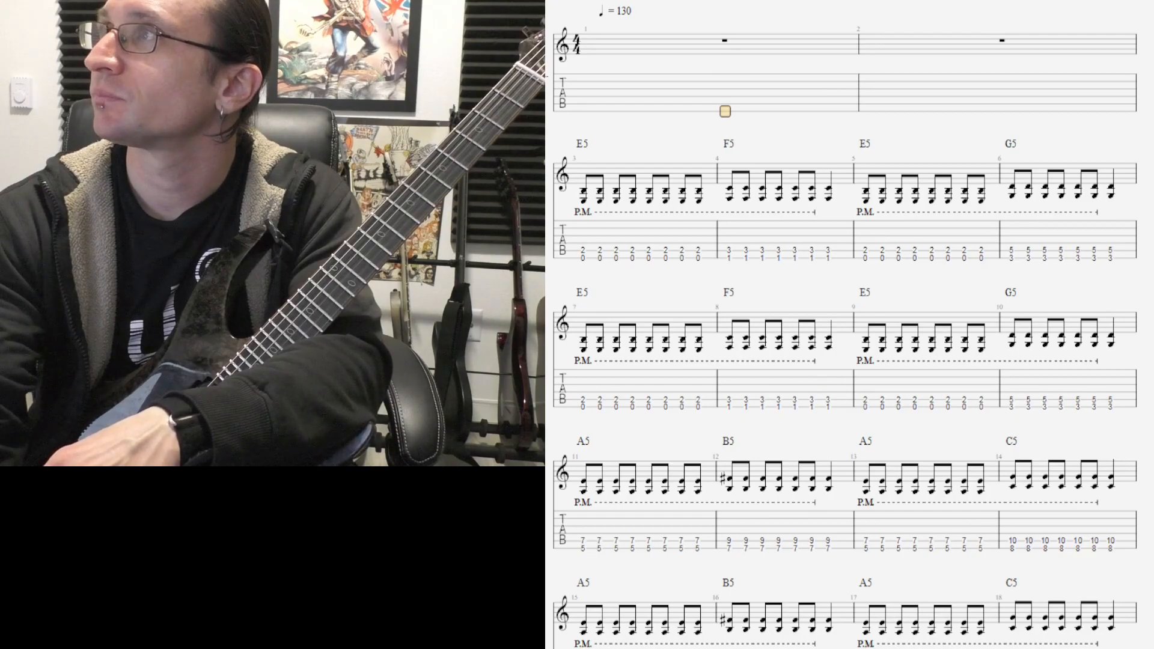
# Scroll through the open score to review it before loading 'Chanelle 12-21-22 #2'
pyautogui.scroll(-3)
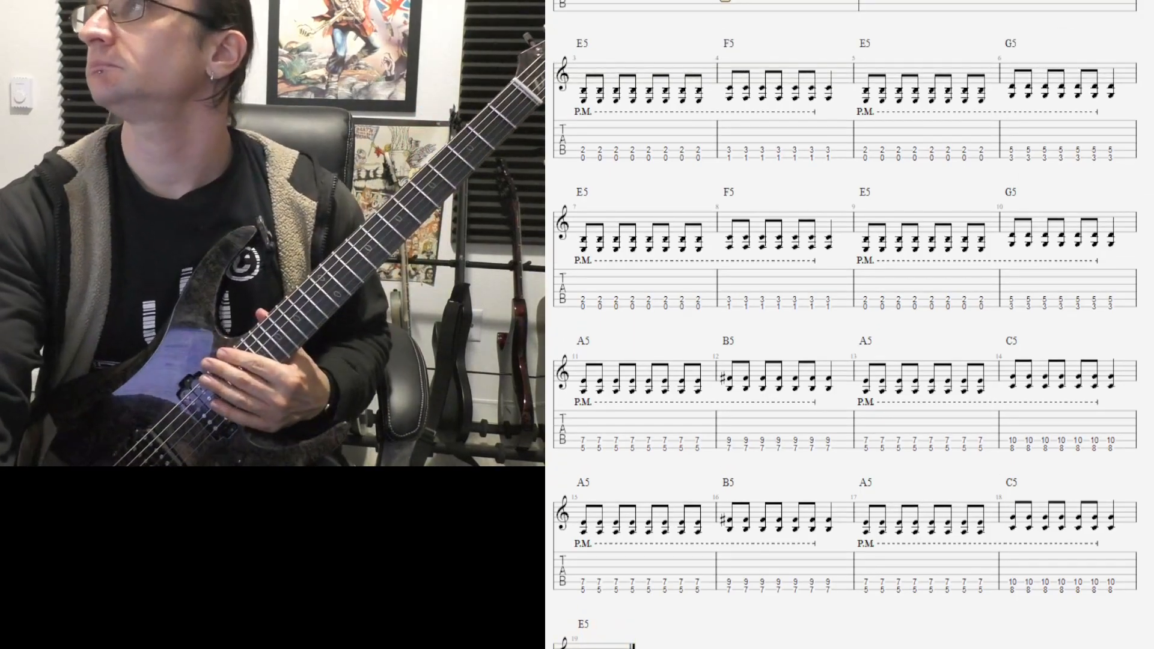
pyautogui.scroll(3)
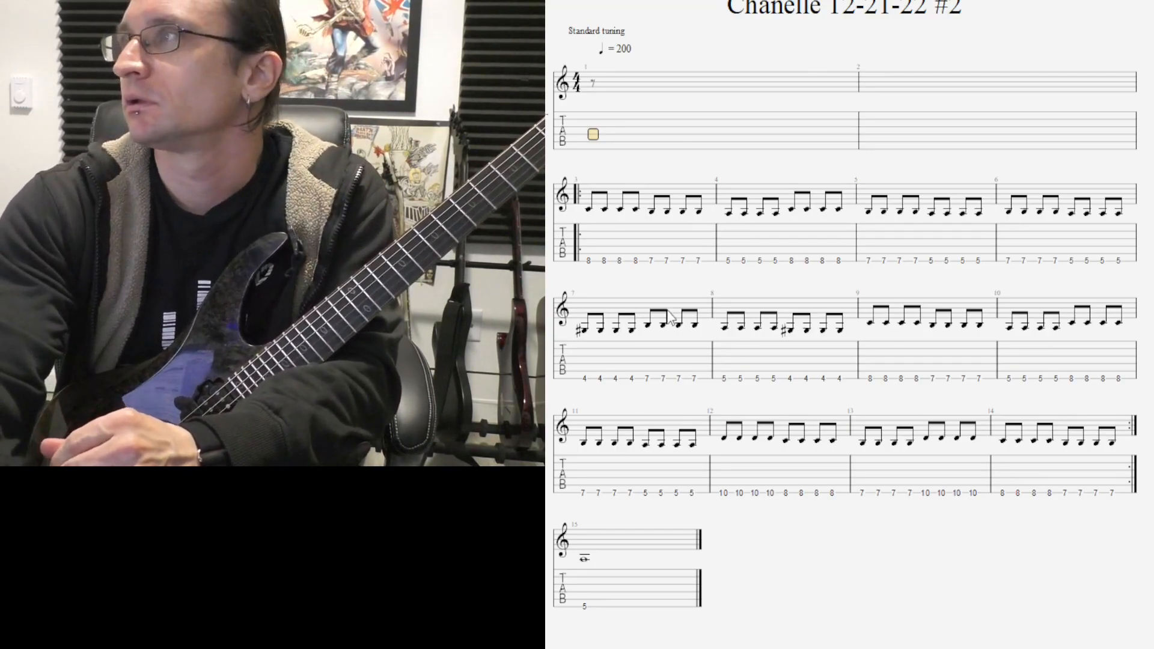
# Select bar 3 to start the pattern highlights, then clear the selection back to bar 3's first beat
pyautogui.click(589, 261)
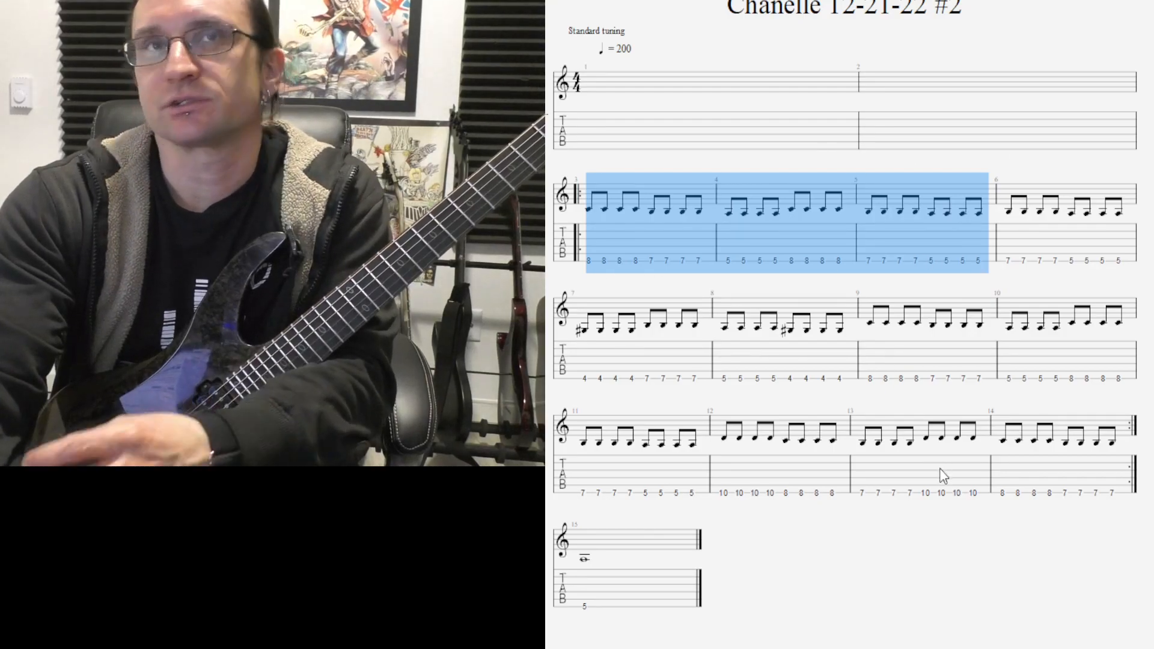
pyautogui.moveTo(922, 546)
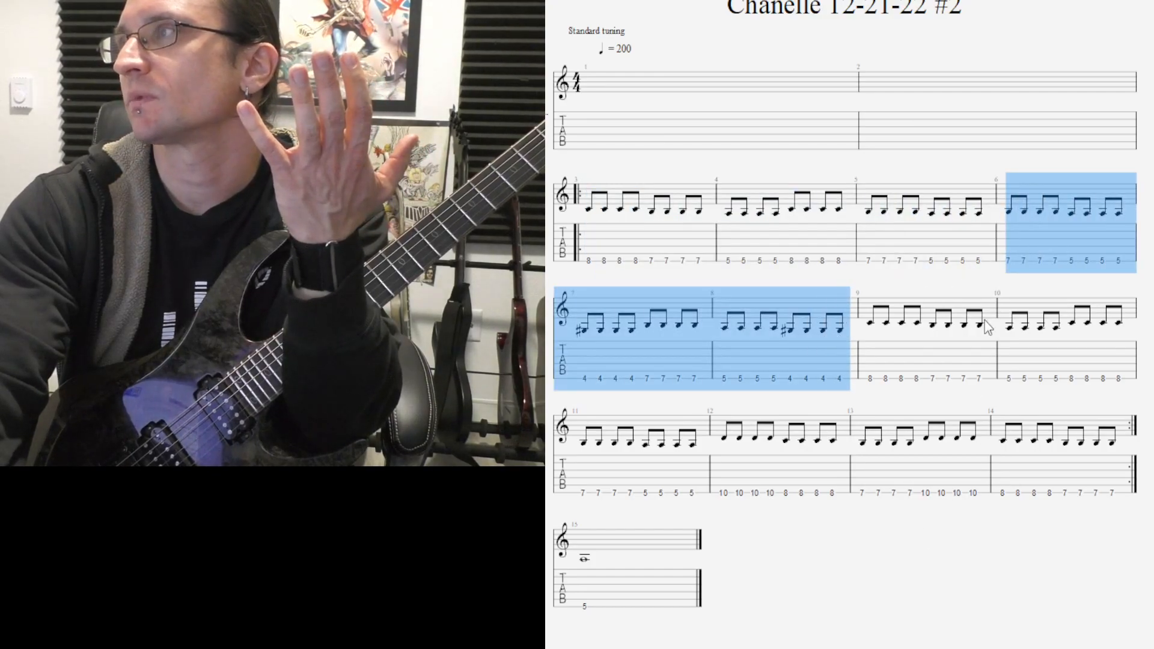
pyautogui.moveTo(1038, 237)
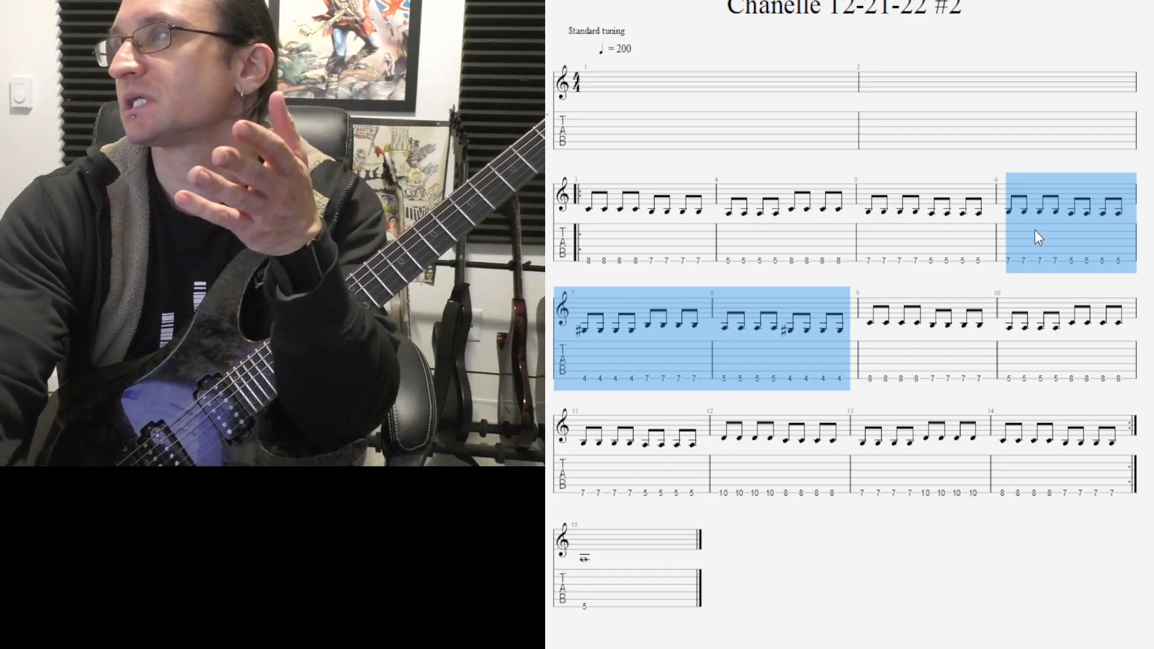
pyautogui.moveTo(1131, 330)
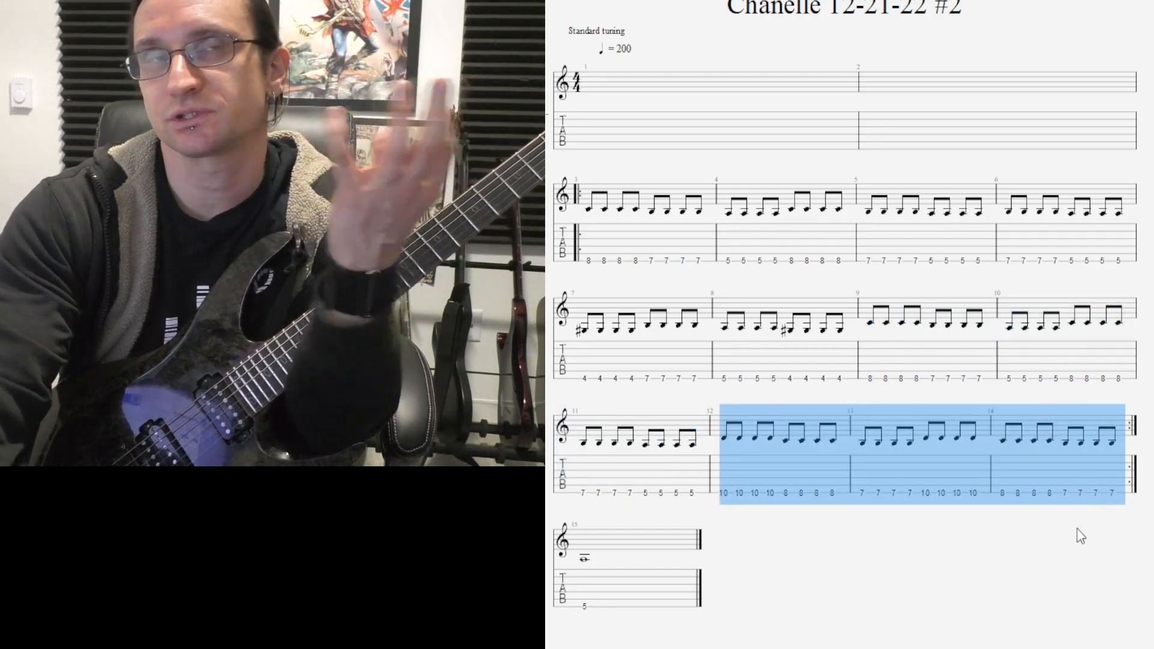
pyautogui.moveTo(1078, 507)
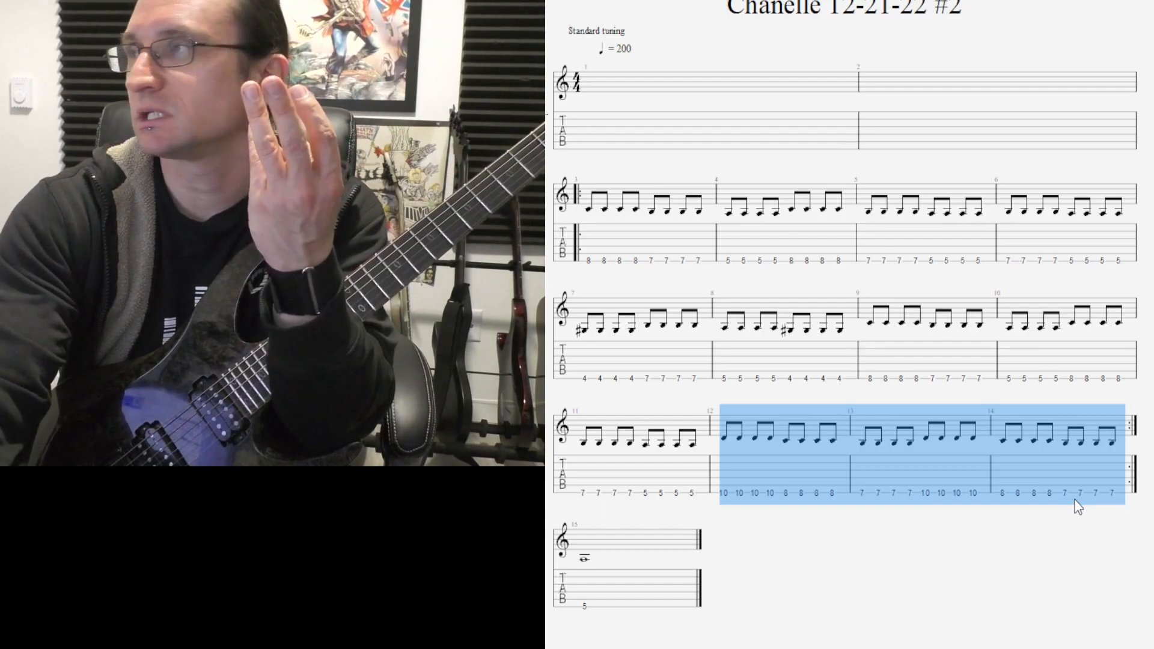
pyautogui.moveTo(733, 500)
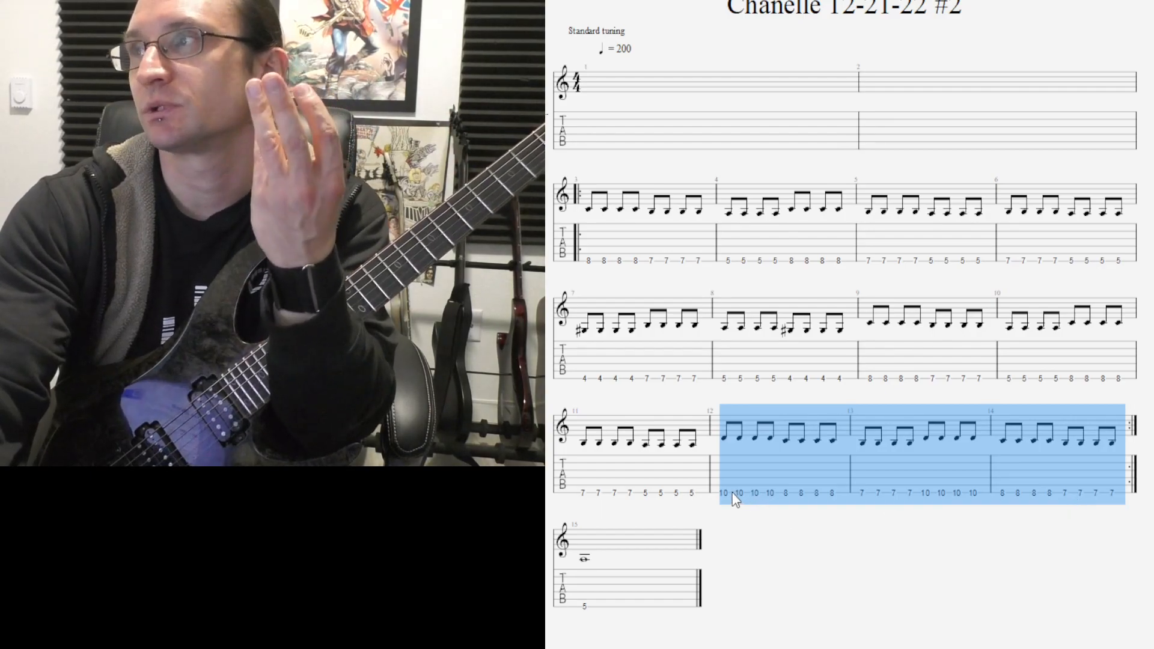
pyautogui.click(594, 261)
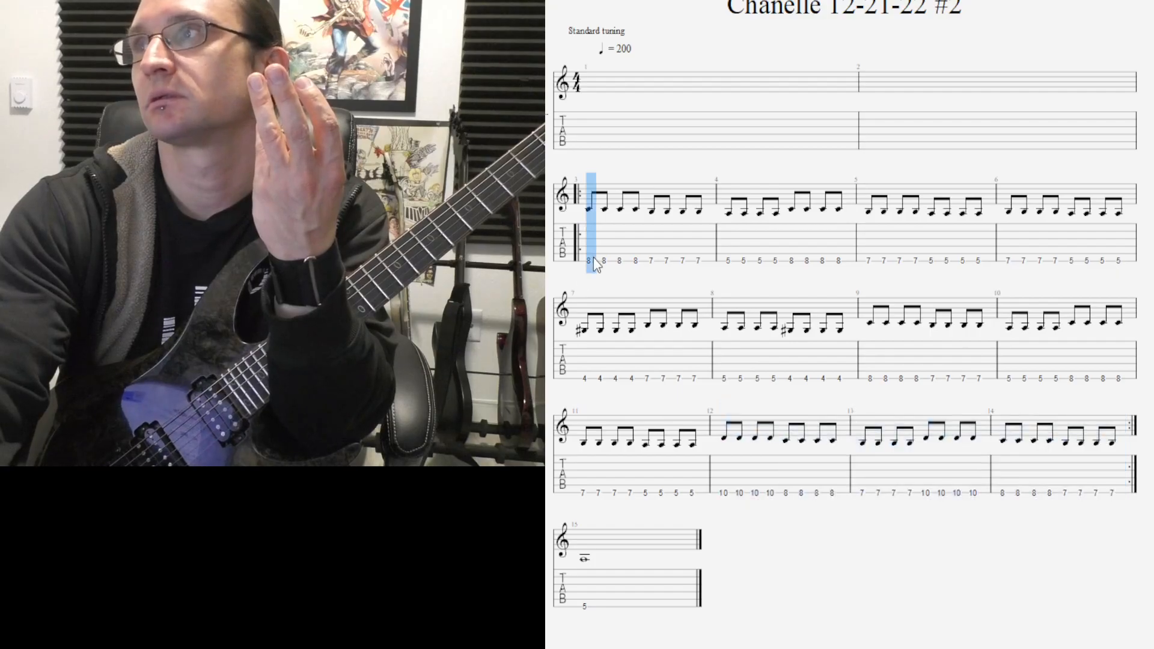